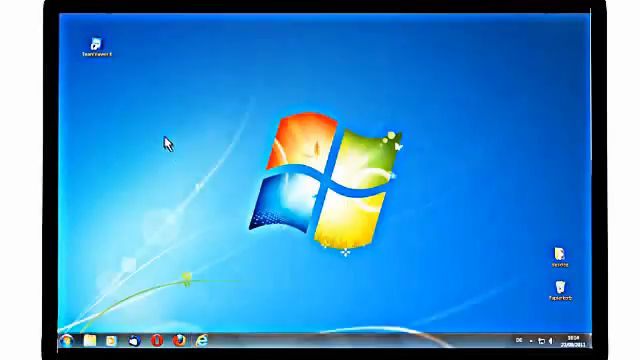
# Step: Launch TeamViewer from its desktop shortcut
pyautogui.doubleClick(102, 40)
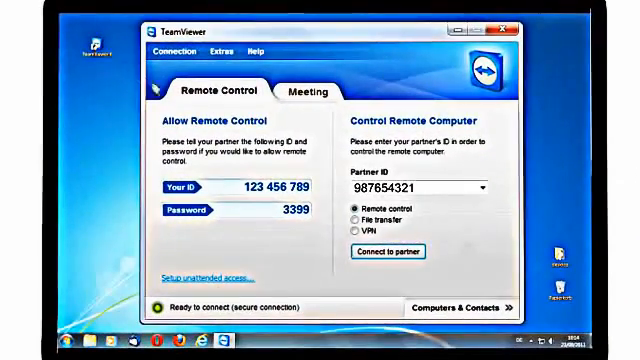
# Step: Start the remote control connection to partner 987654321
pyautogui.click(392, 252)
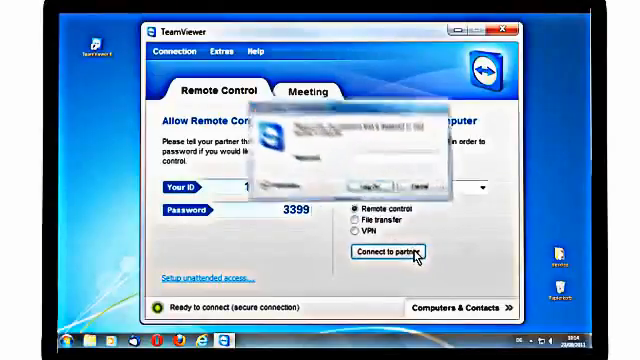